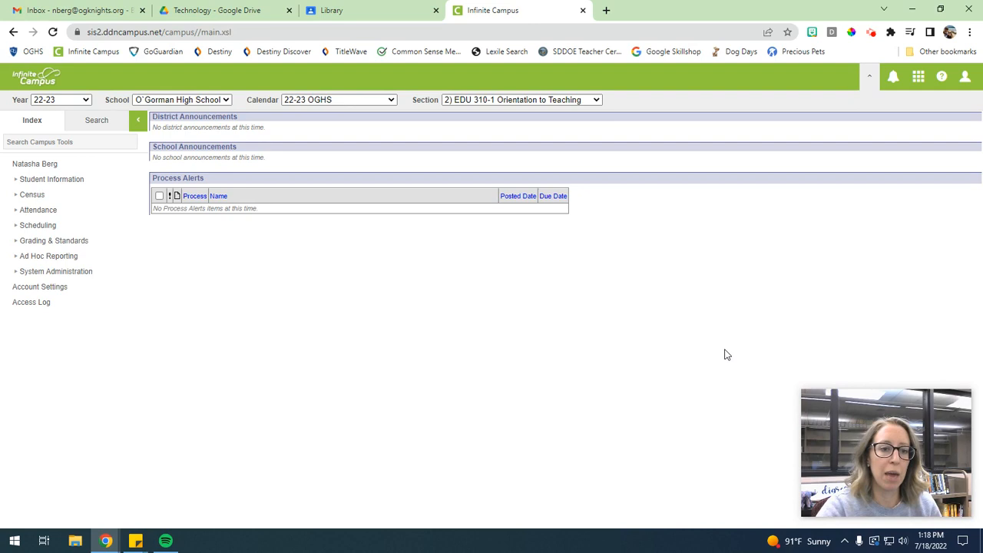
mouse_move(192, 137)
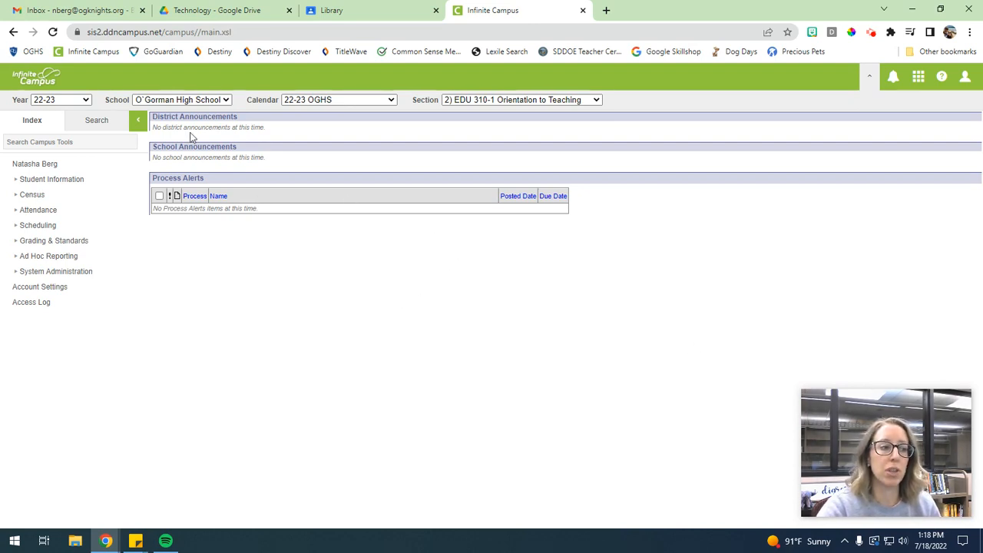
mouse_move(62, 106)
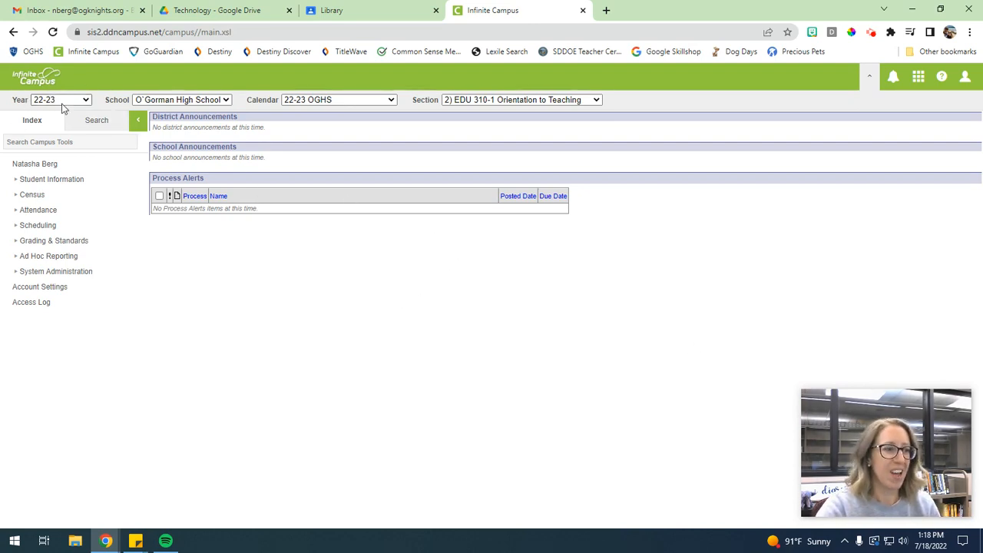
- Keep the 22-23 school year and the 22-23 OGHS calendar selected in the context bar
left_click(62, 98)
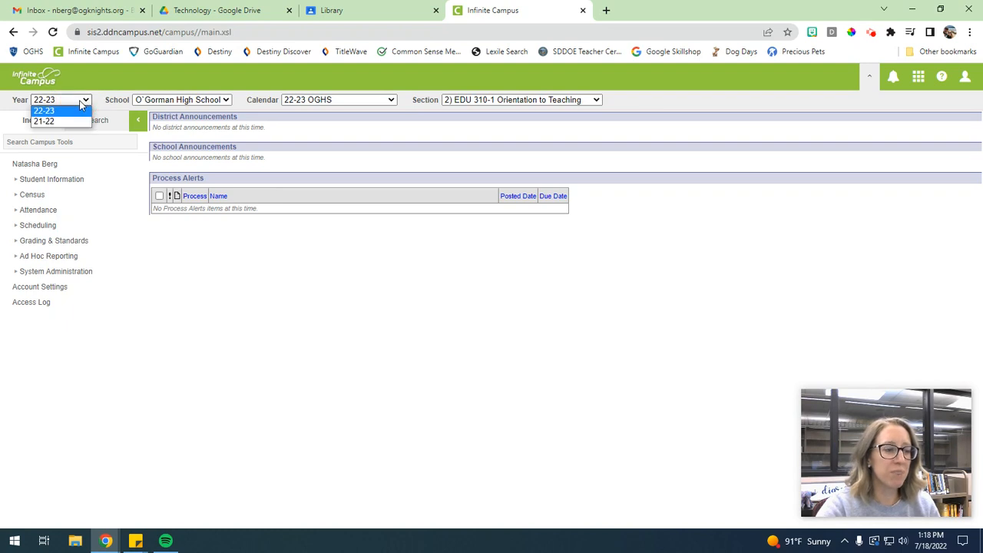
mouse_move(65, 115)
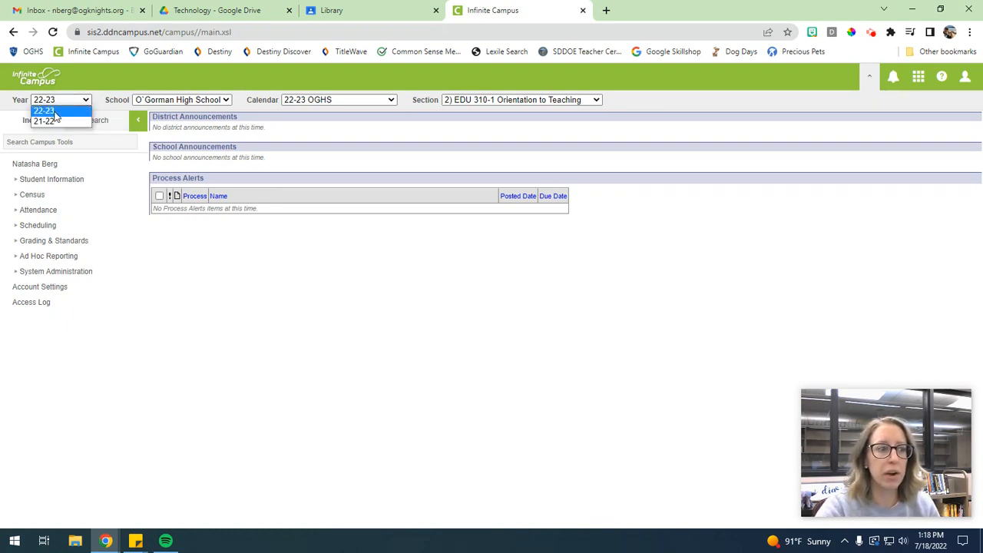
left_click(43, 111)
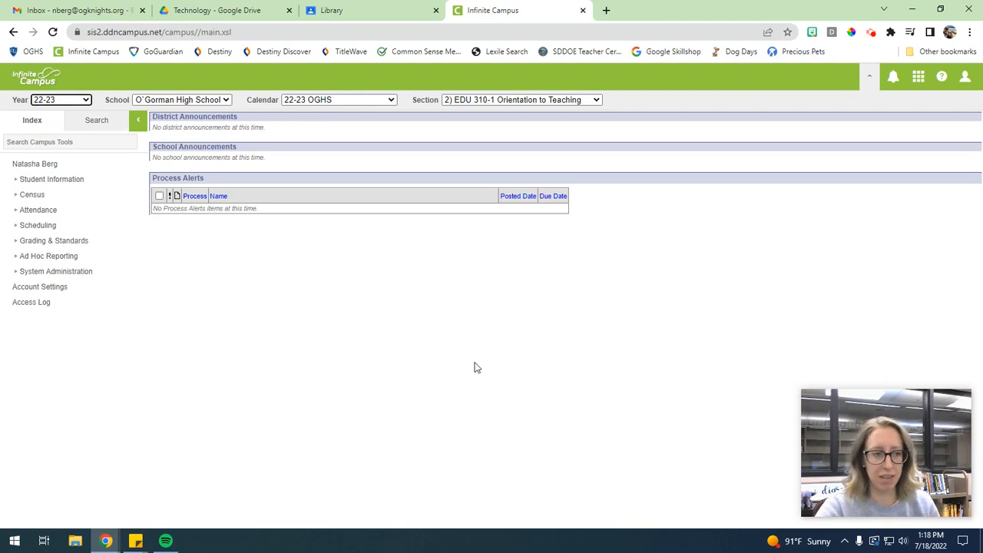
left_click(361, 98)
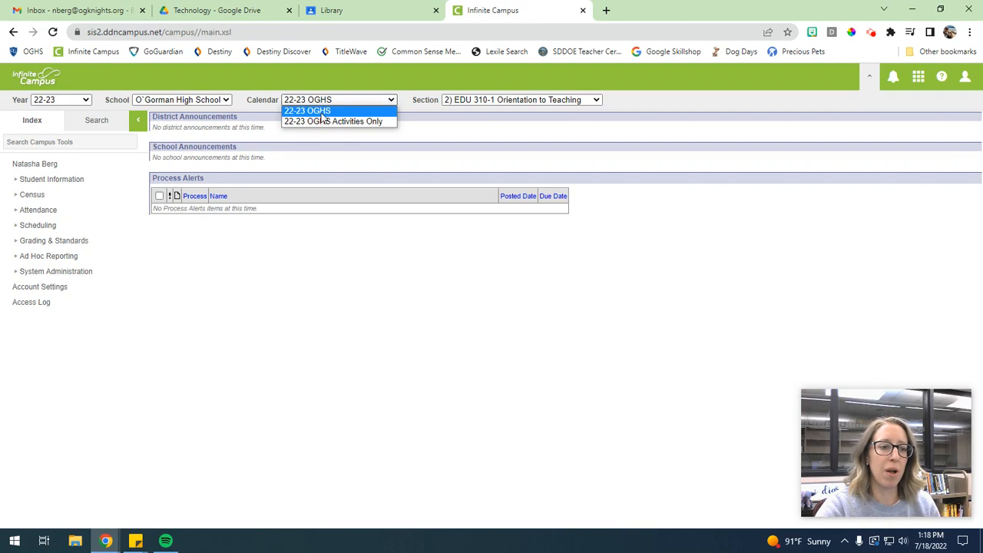
left_click(307, 111)
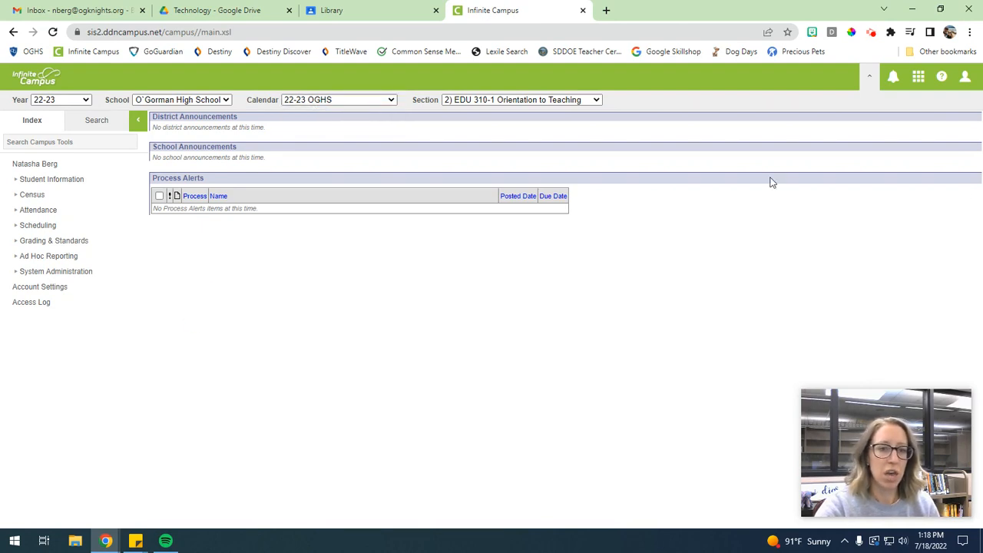
mouse_move(434, 86)
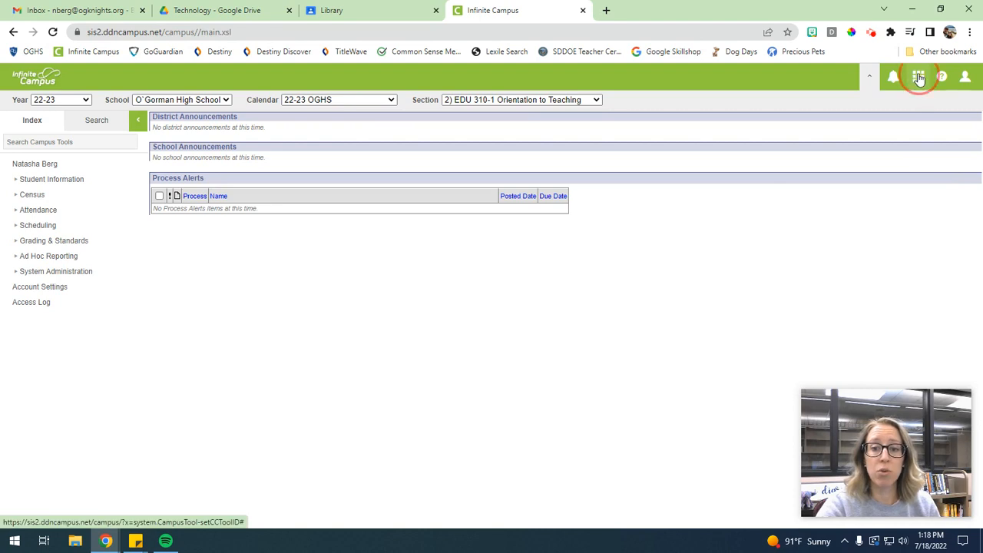
- Switch to the Instruction area's Teaching Center and bring up the account menu
left_click(919, 77)
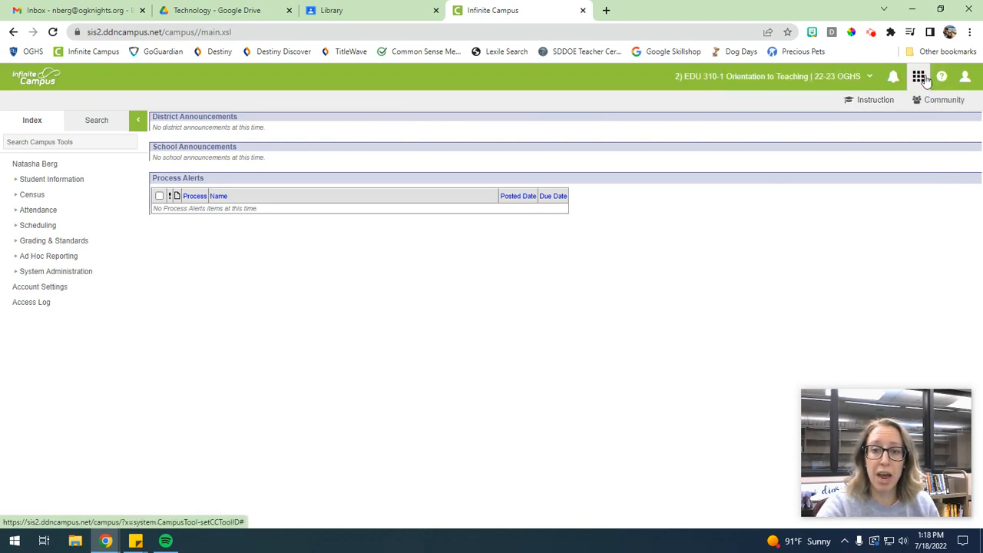
left_click(918, 76)
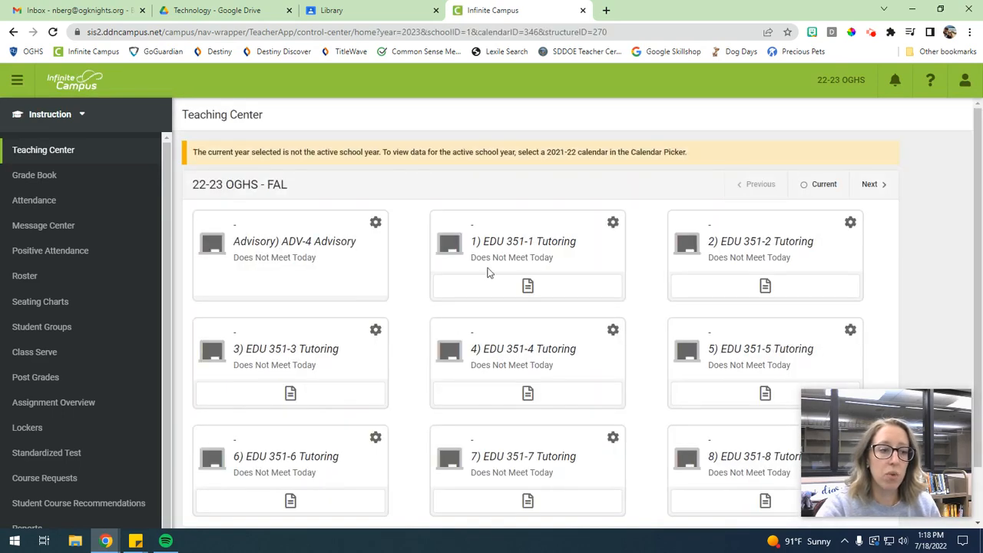
mouse_move(965, 80)
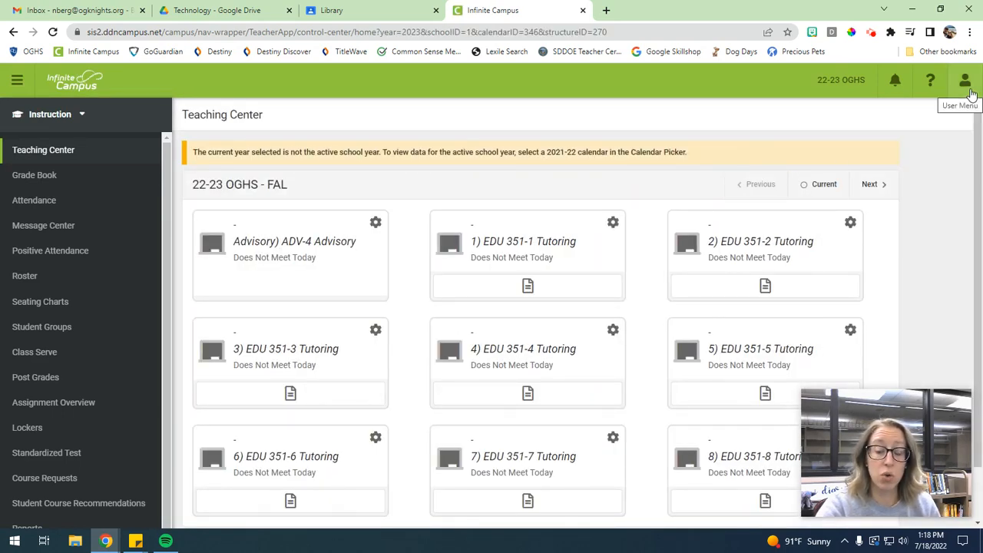
mouse_move(946, 129)
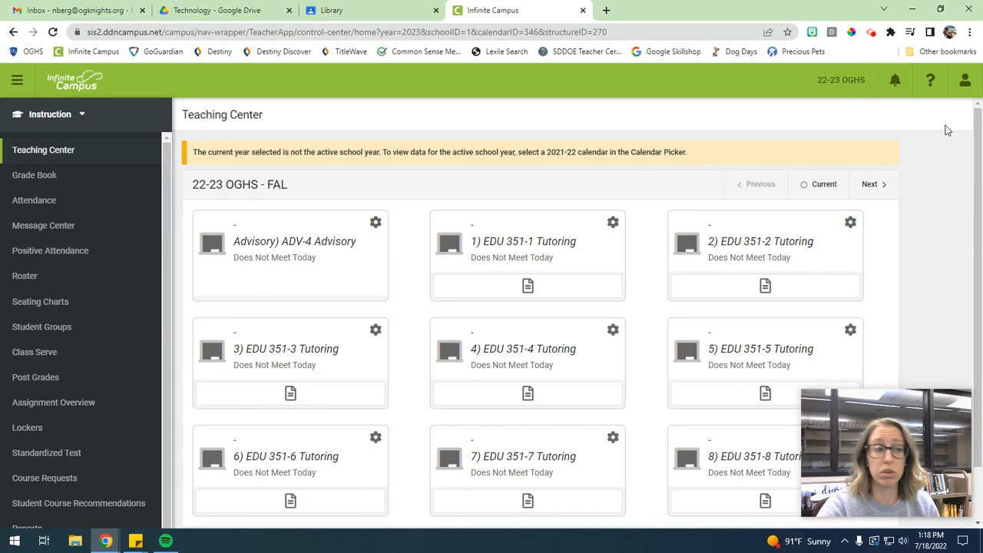
mouse_move(965, 80)
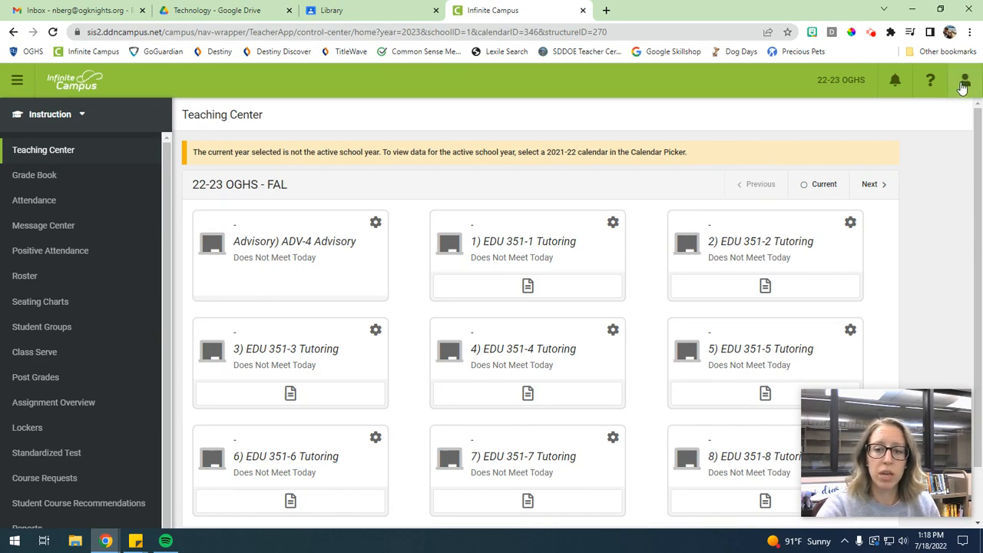
left_click(964, 80)
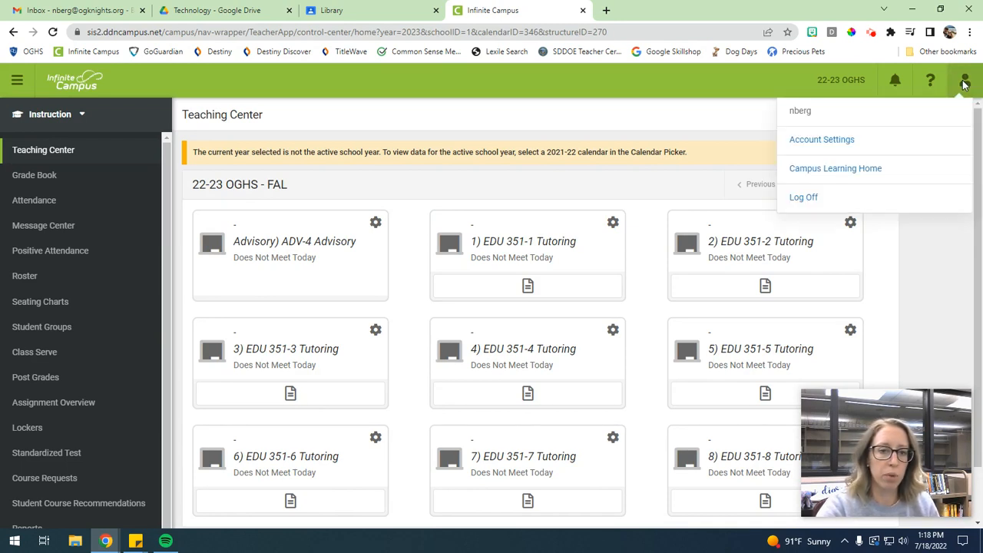
mouse_move(822, 139)
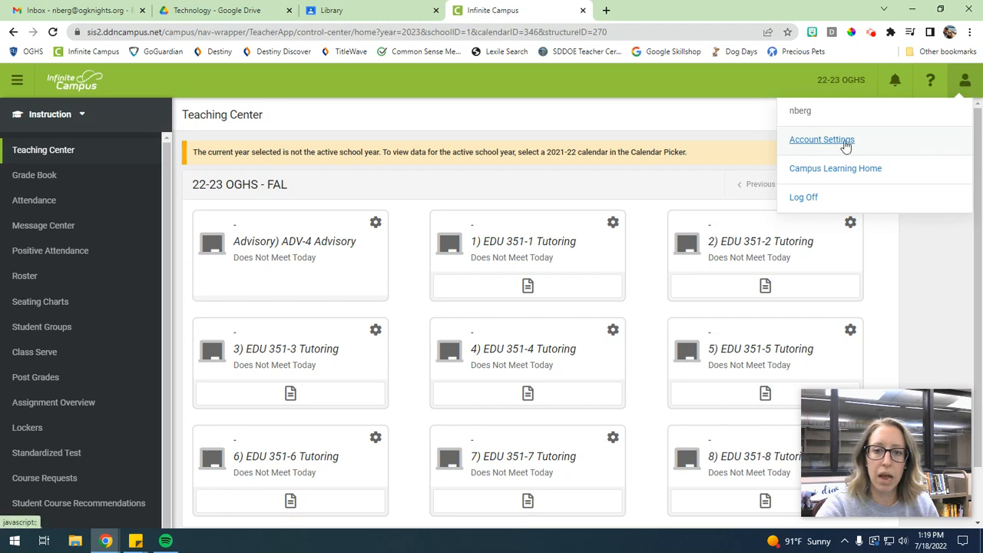
- Show the Account Settings preferences with Show Active Students Only checked
left_click(820, 138)
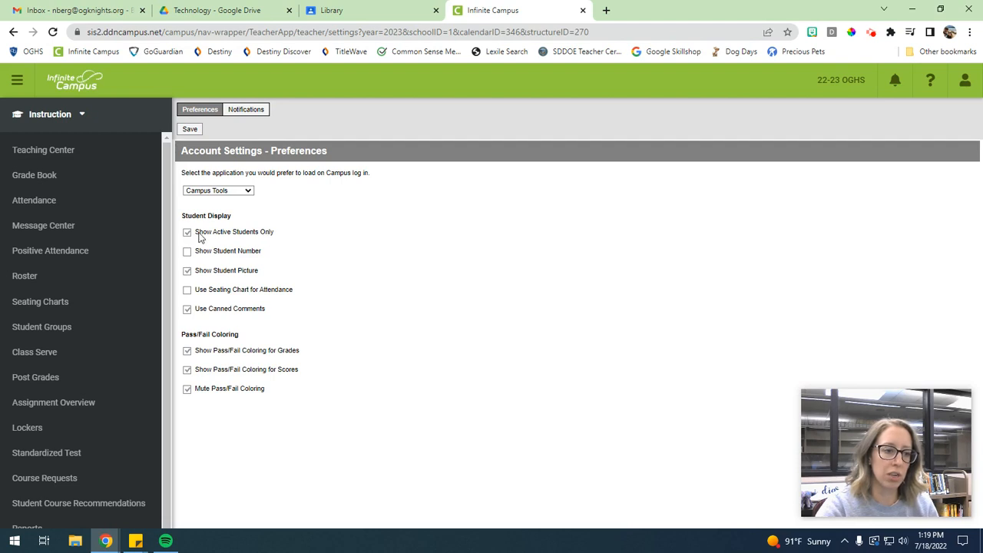
mouse_move(213, 242)
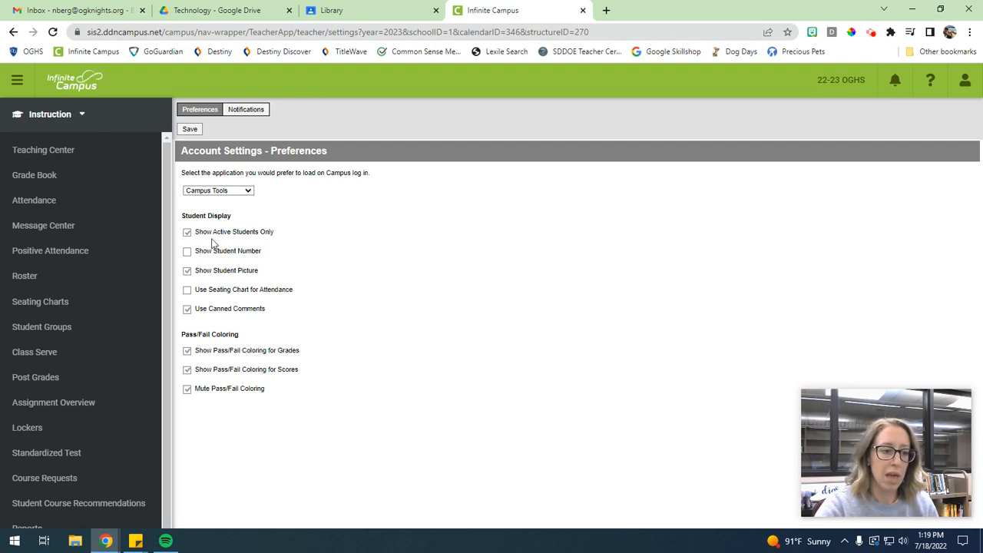
mouse_move(344, 279)
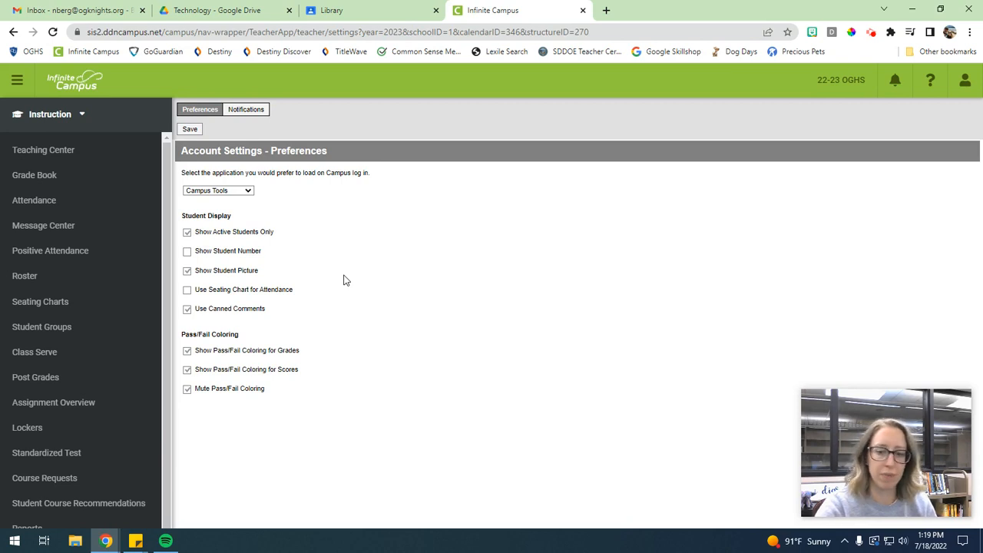
mouse_move(306, 189)
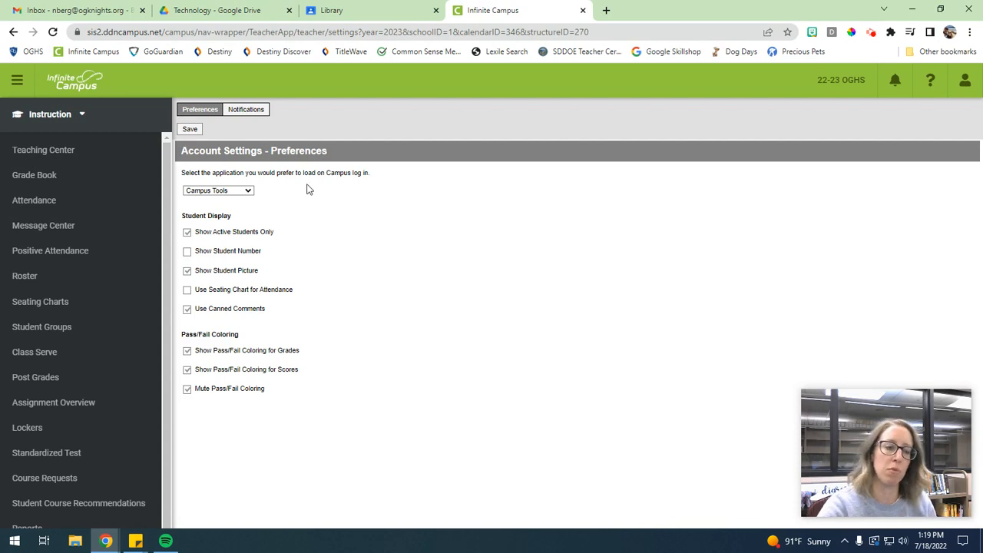
mouse_move(276, 405)
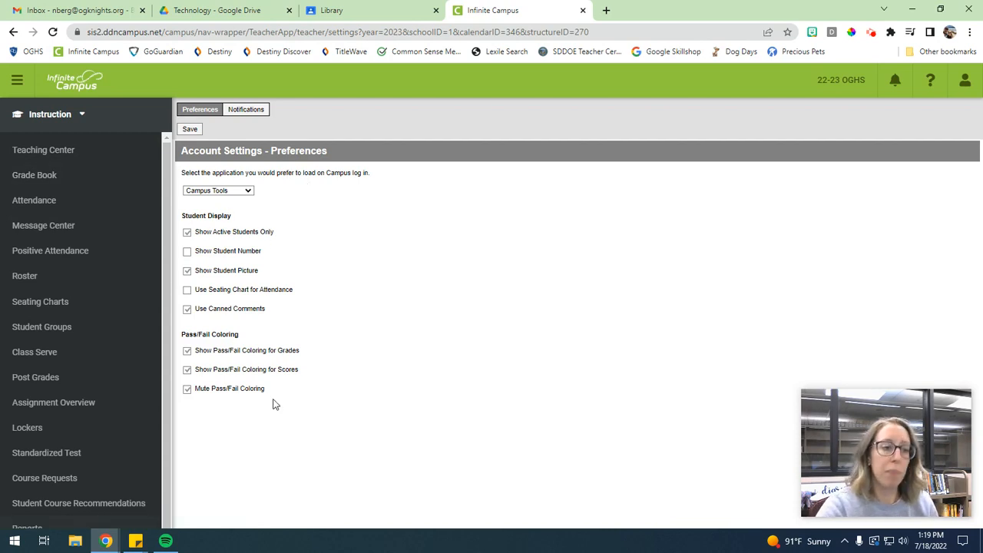
mouse_move(34, 175)
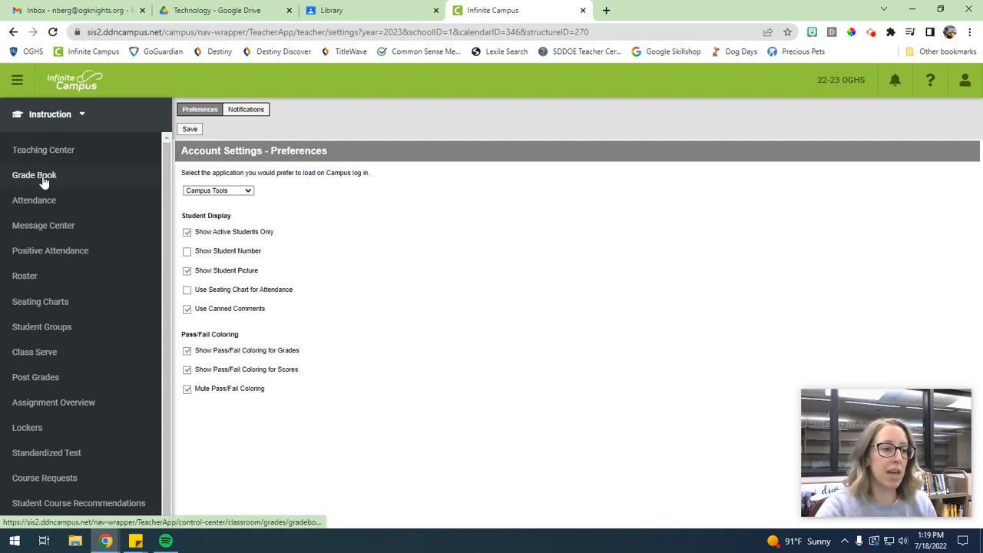
- Load the Grade Book for EDU 310-1 spring term, keeping the task set to Gradebook
left_click(34, 175)
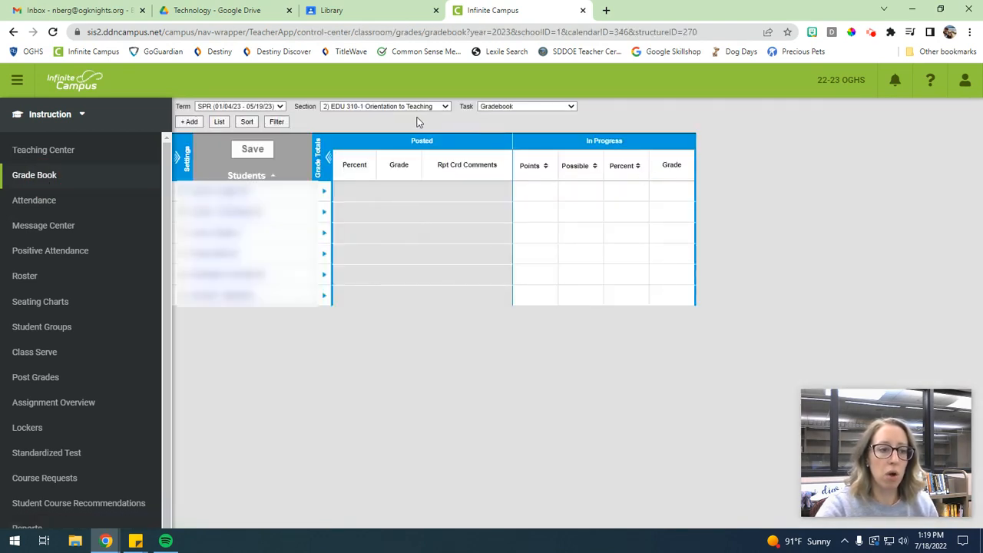
mouse_move(264, 110)
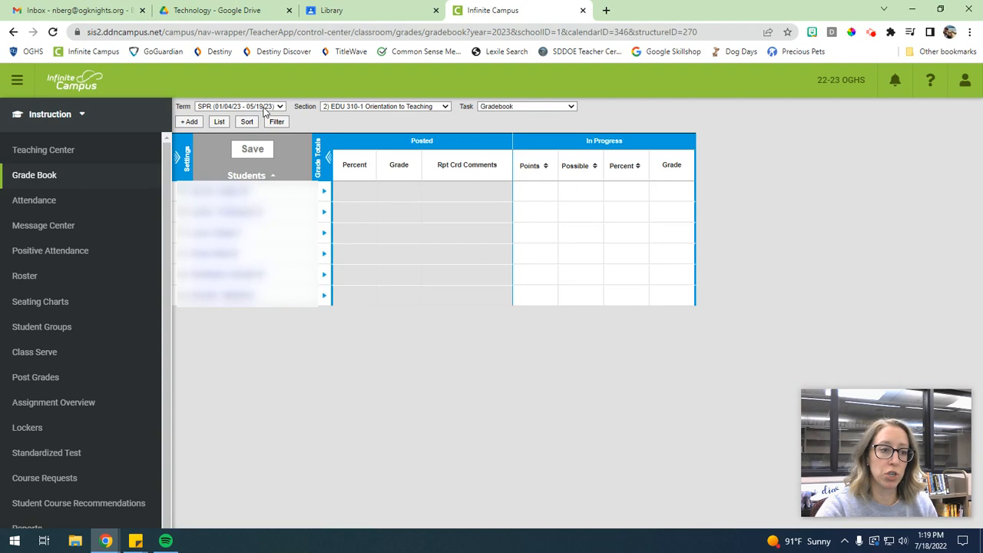
left_click(239, 106)
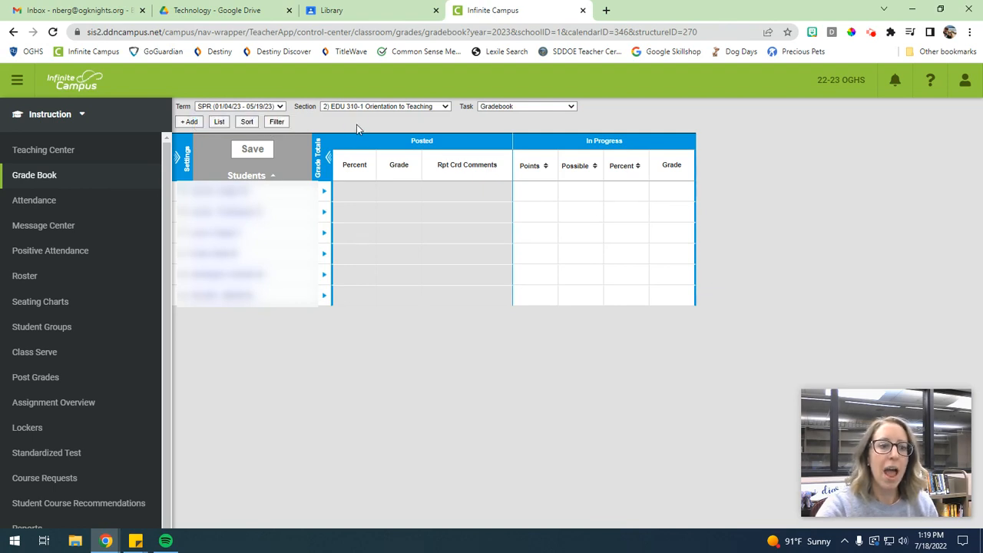
left_click(525, 106)
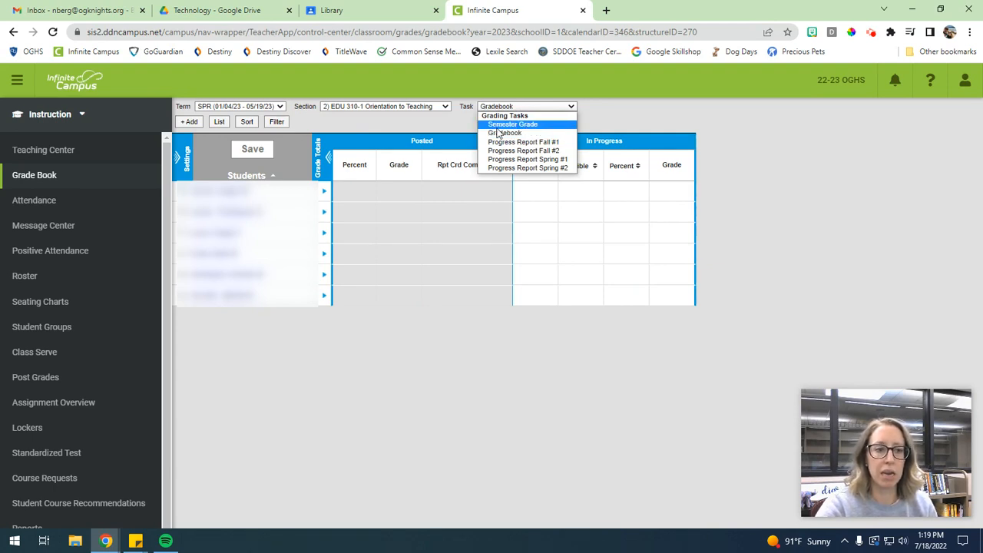
mouse_move(820, 230)
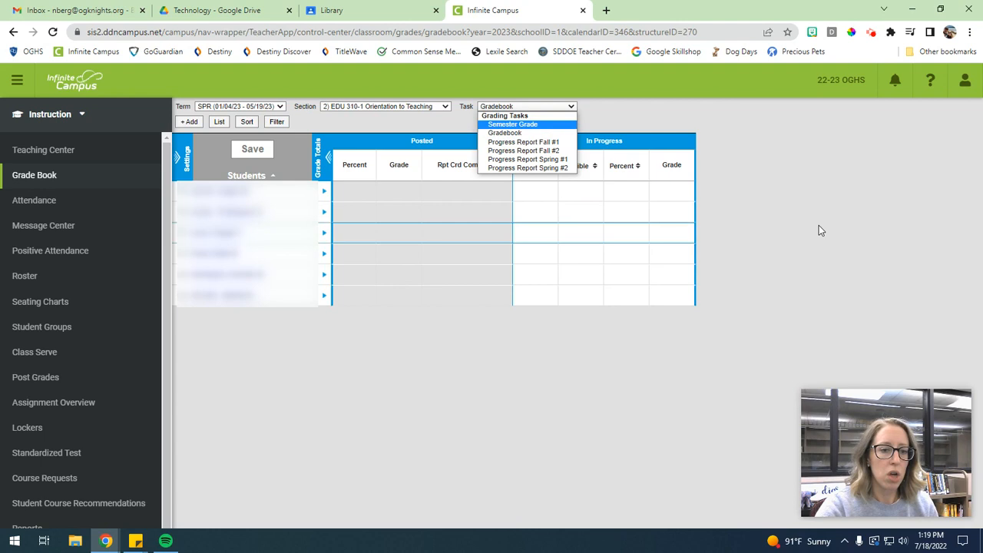
left_click(504, 132)
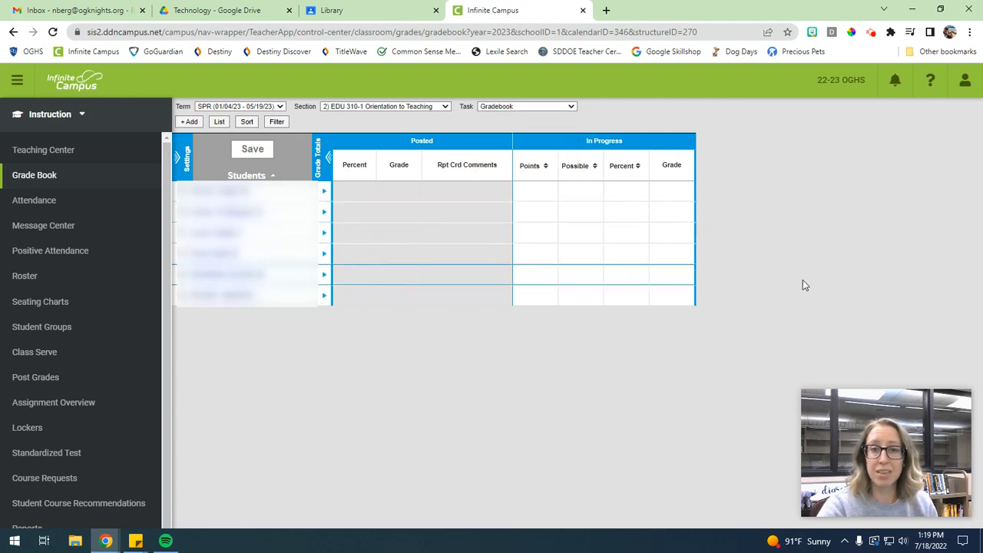
mouse_move(829, 166)
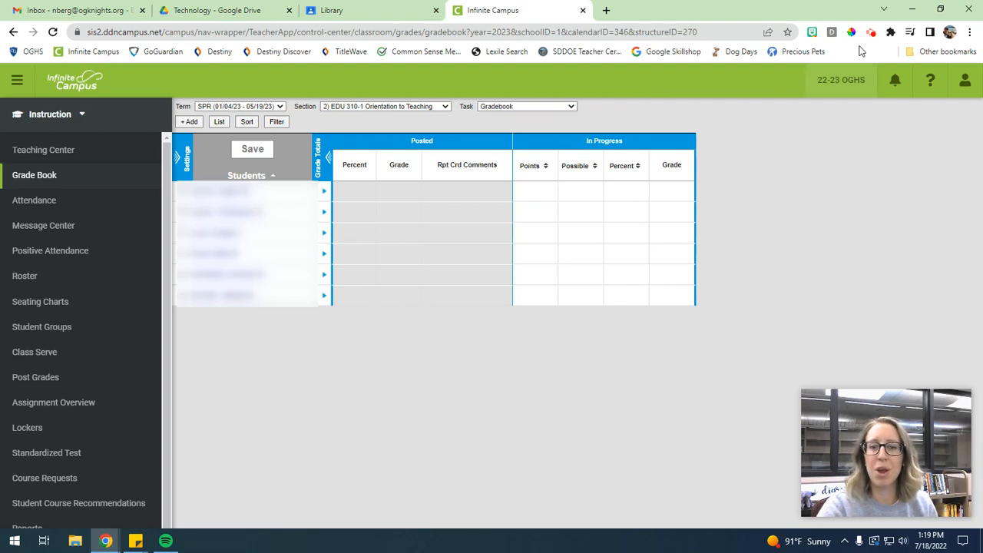
left_click(872, 30)
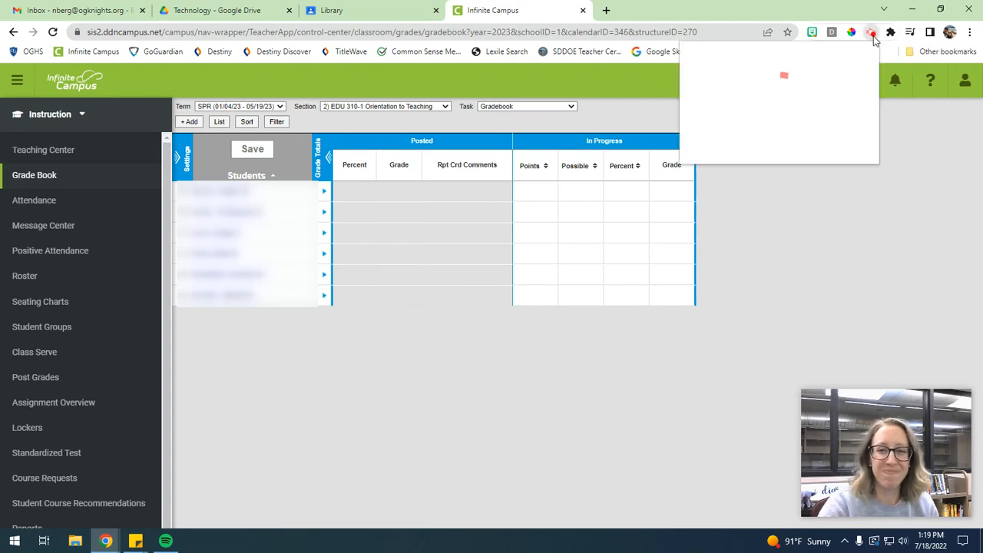